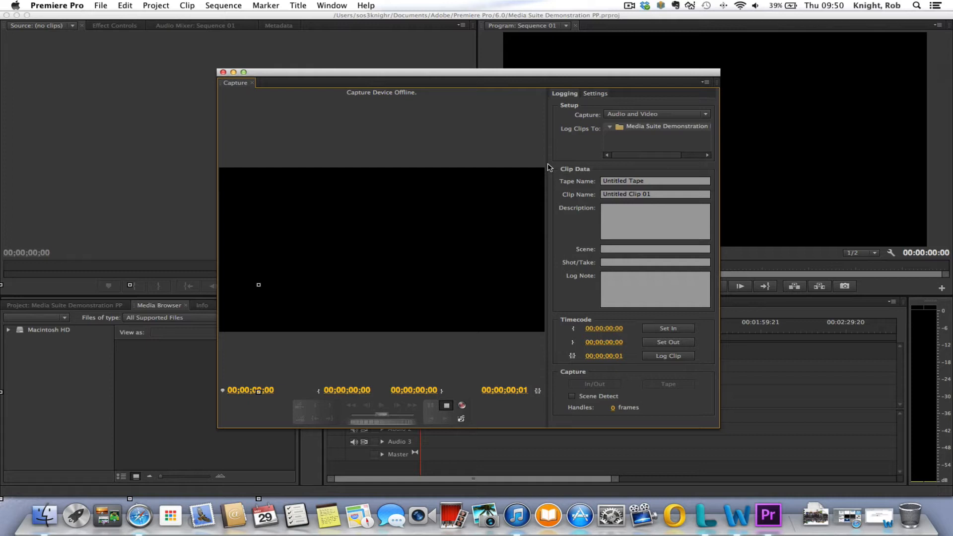
pyautogui.moveTo(421, 74)
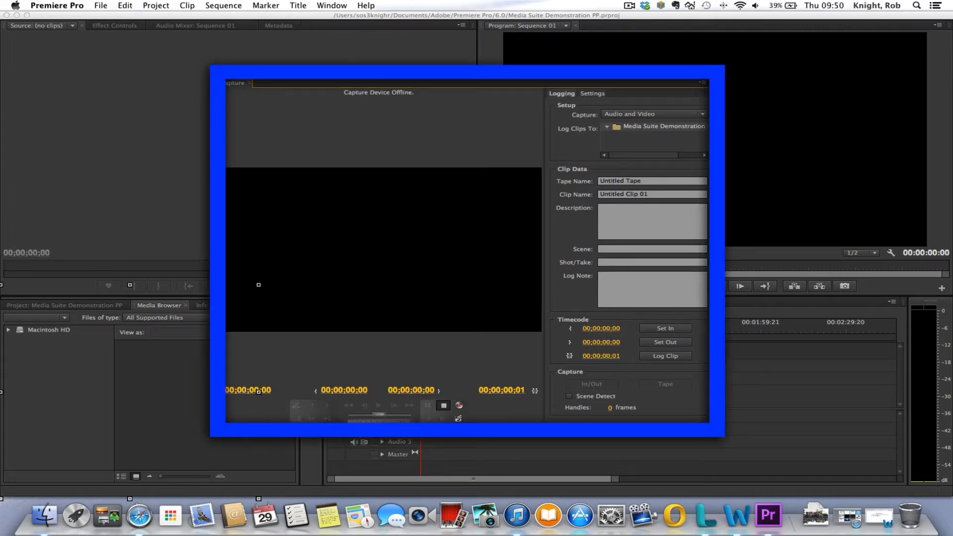
pyautogui.moveTo(418, 101)
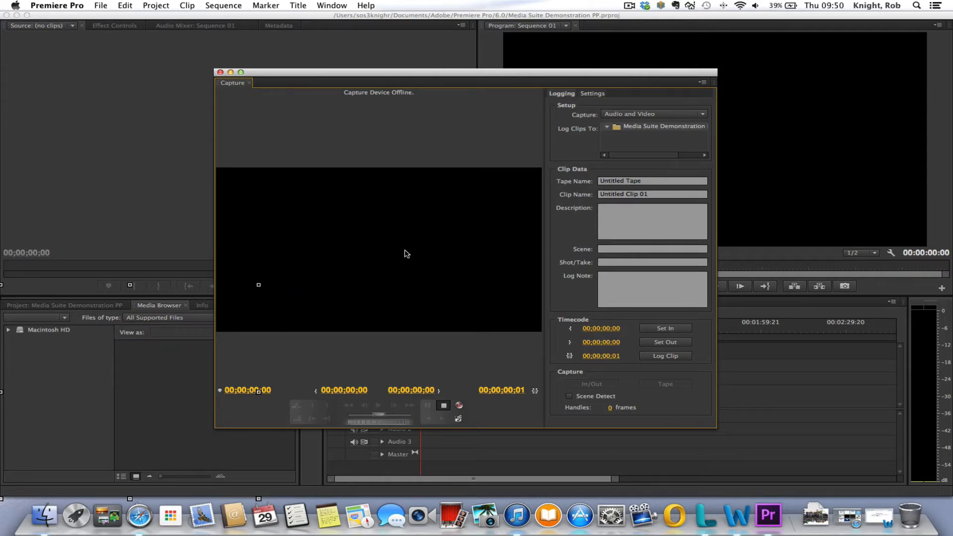
pyautogui.moveTo(435, 133)
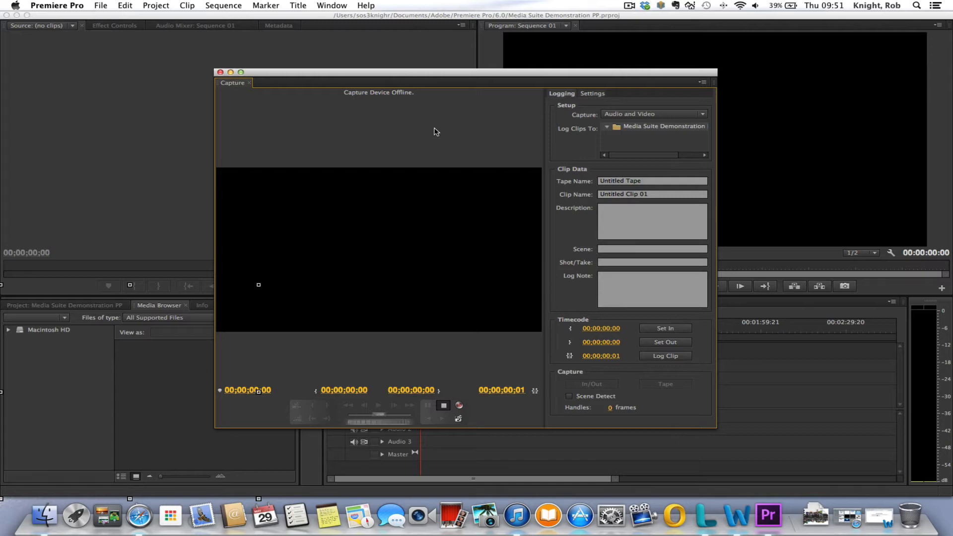
pyautogui.moveTo(270, 256)
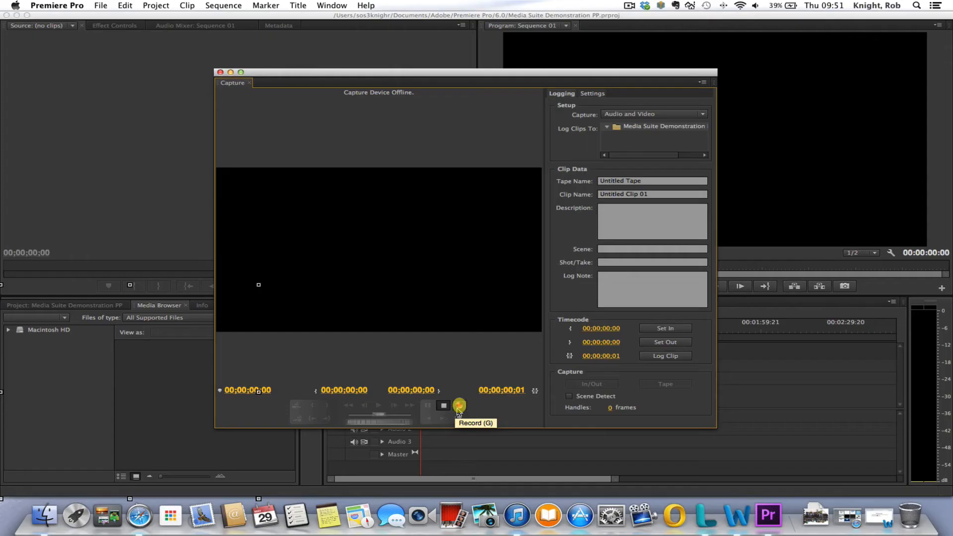
pyautogui.moveTo(520, 419)
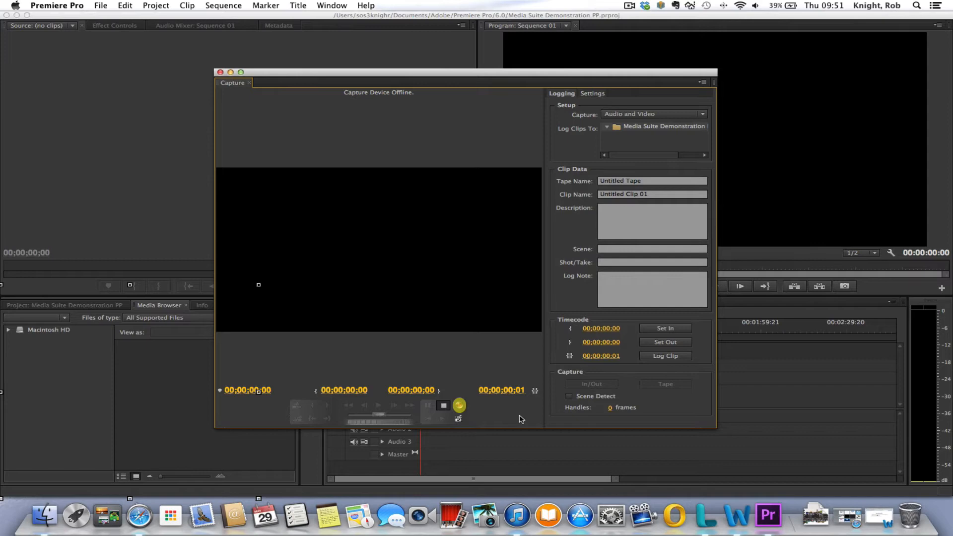
pyautogui.click(459, 405)
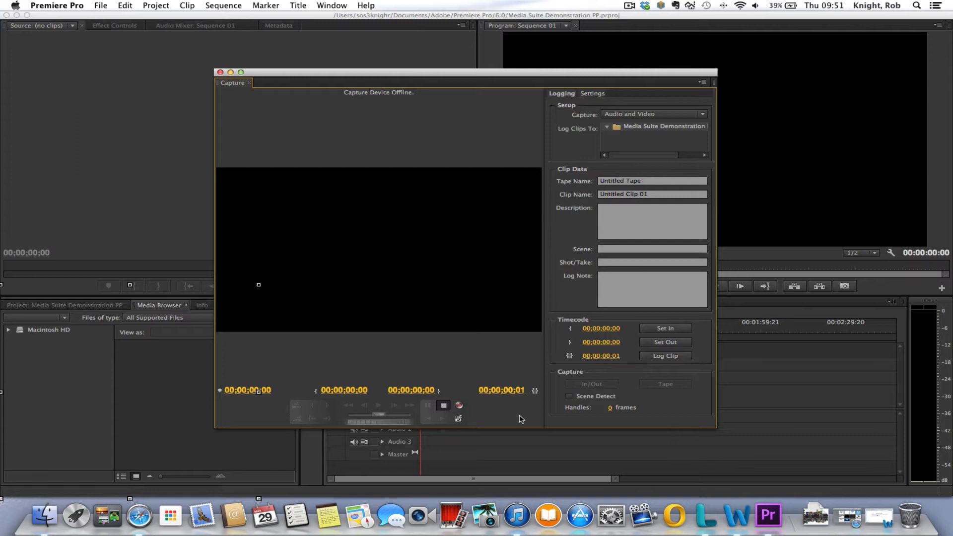
pyautogui.click(459, 405)
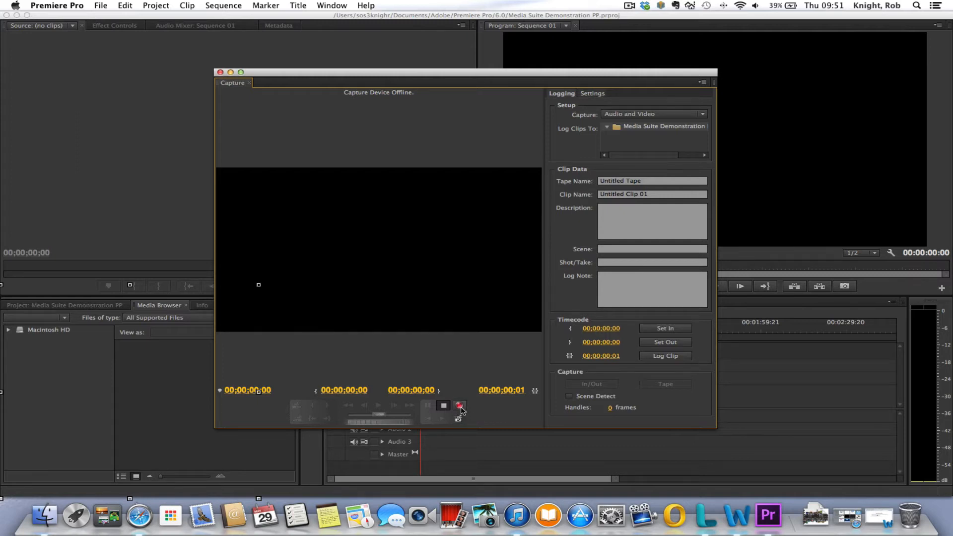
pyautogui.moveTo(460, 406)
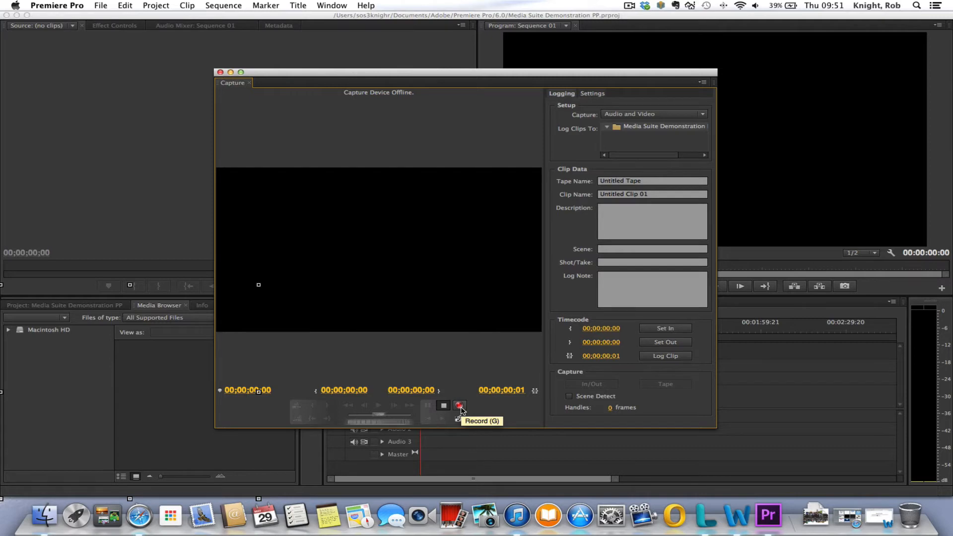
pyautogui.moveTo(521, 416)
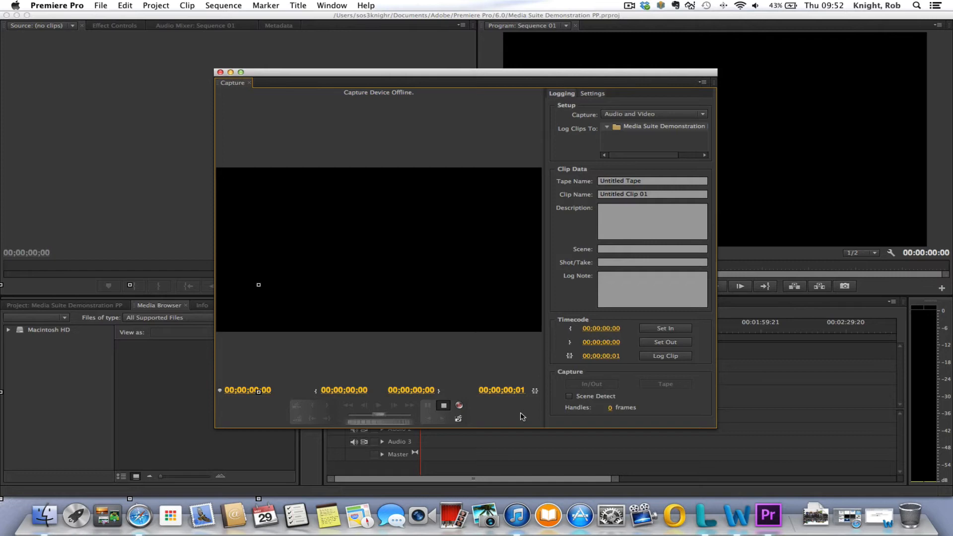
pyautogui.moveTo(418, 387)
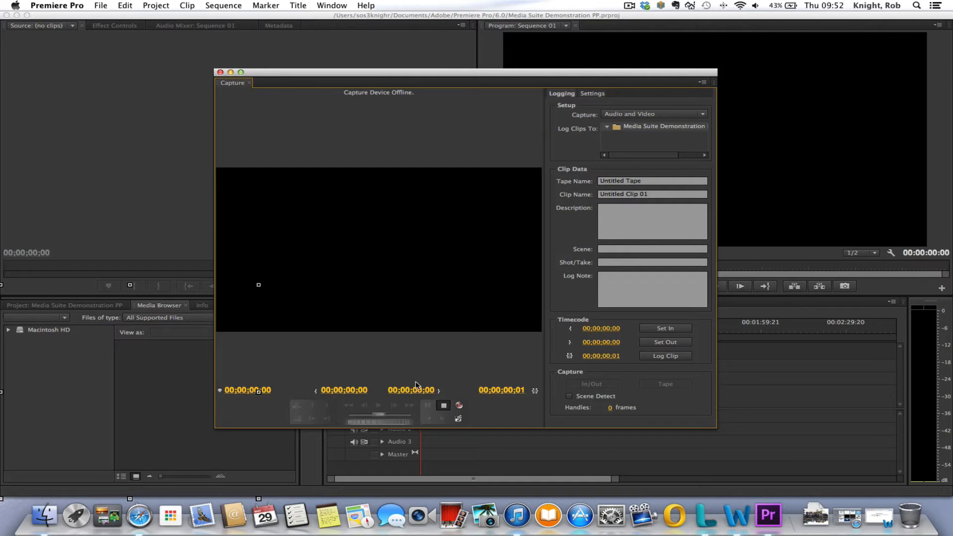
pyautogui.moveTo(445, 387)
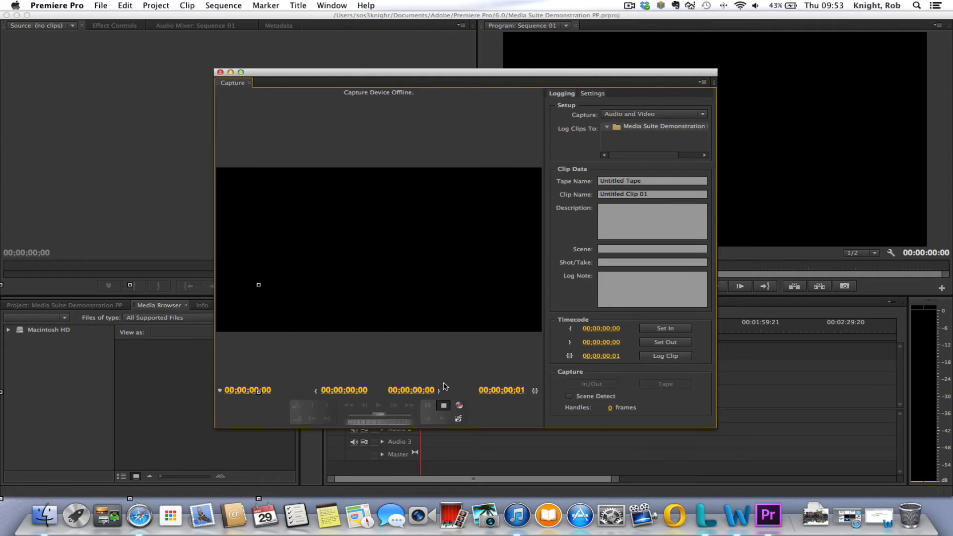
pyautogui.moveTo(423, 286)
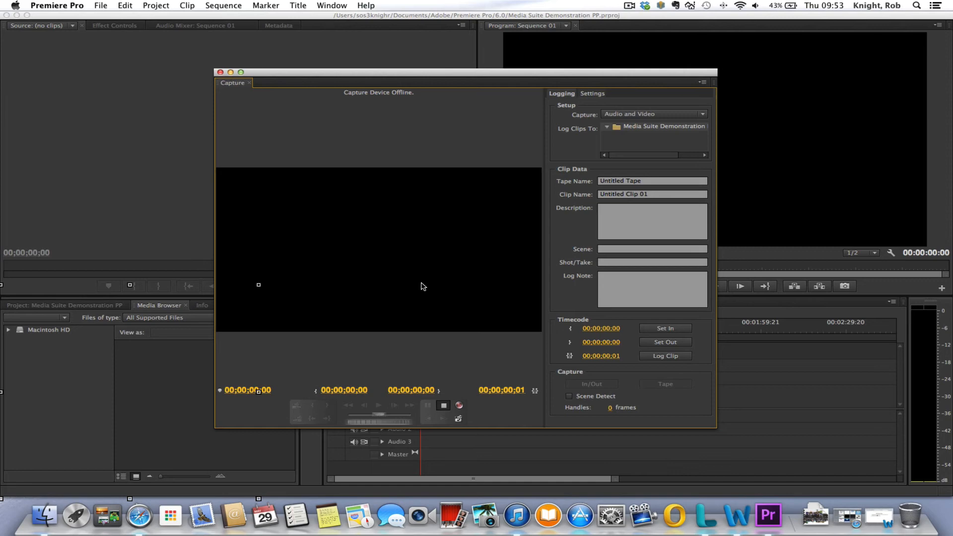
pyautogui.moveTo(458, 406)
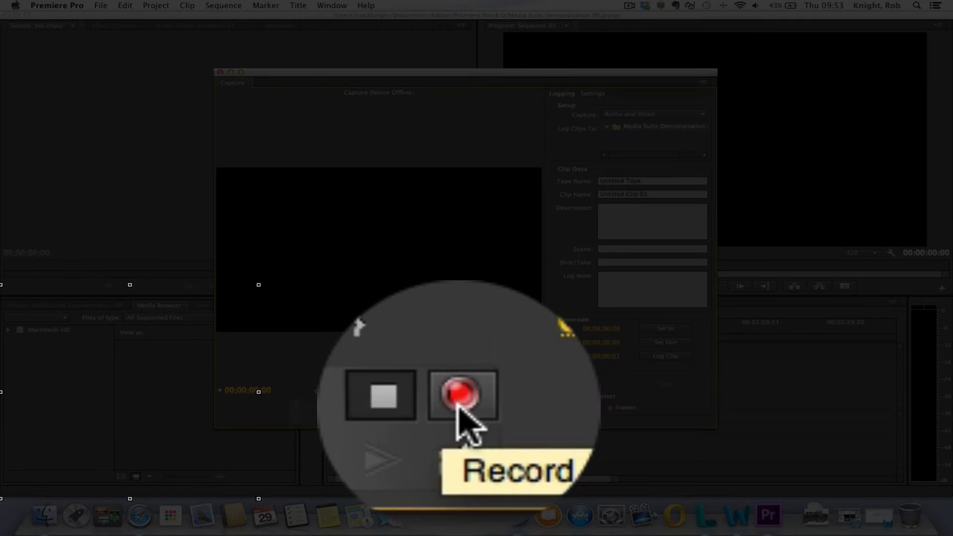
pyautogui.click(463, 395)
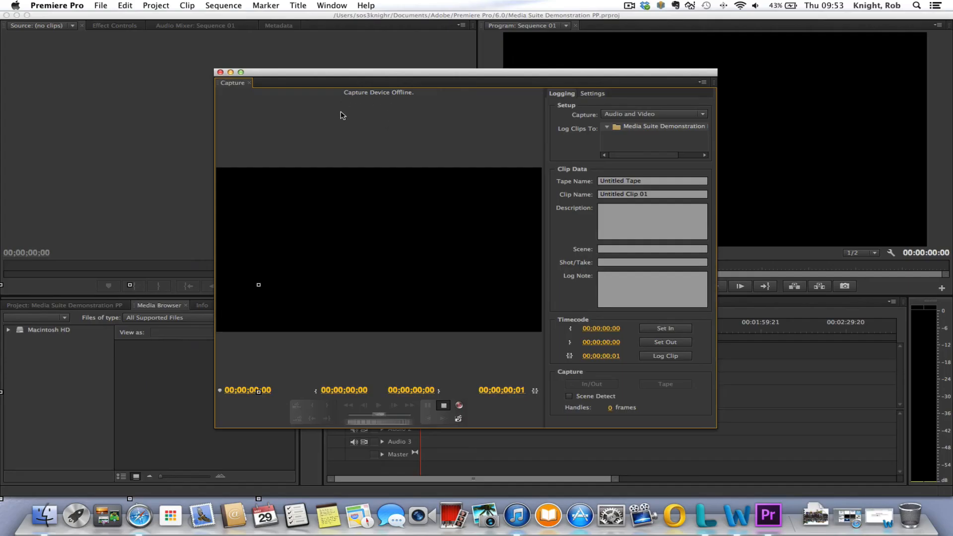
pyautogui.moveTo(399, 109)
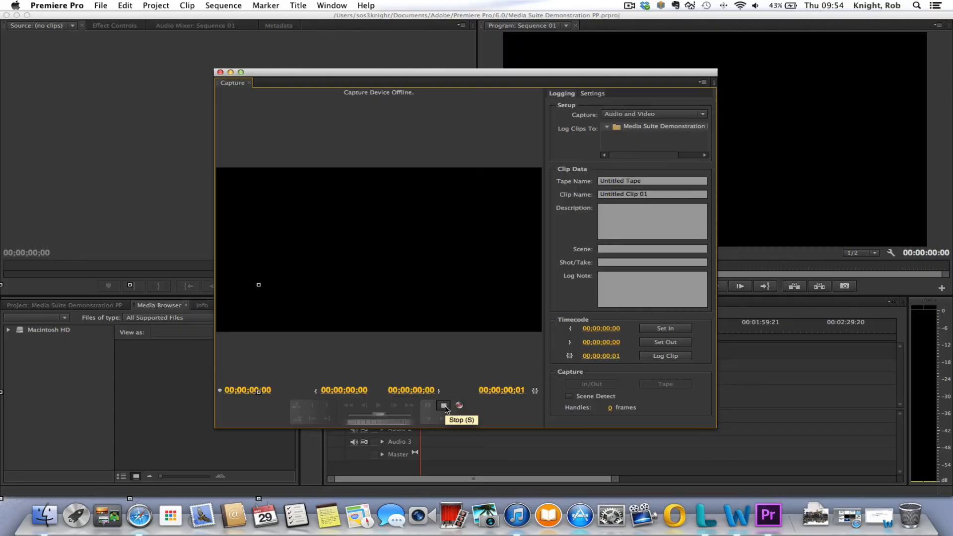
pyautogui.moveTo(443, 392)
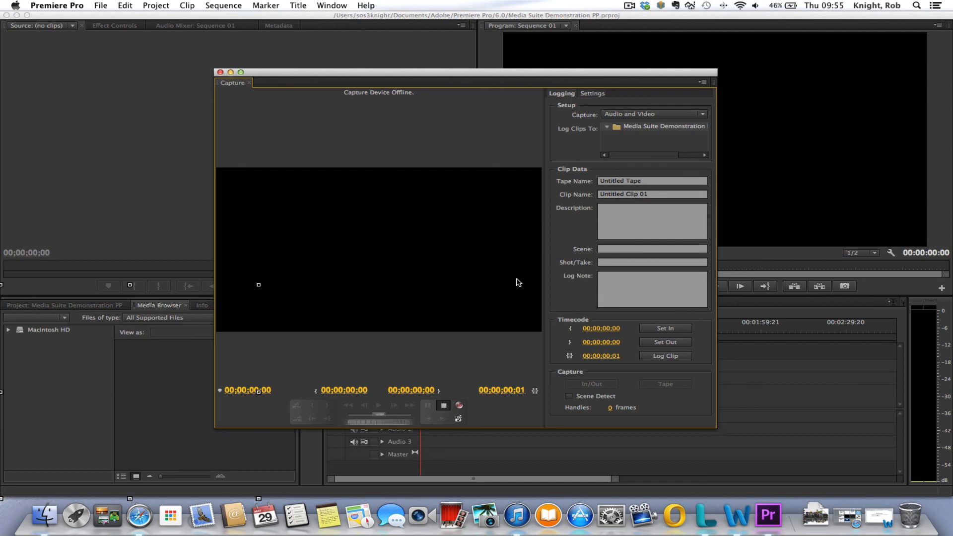
pyautogui.moveTo(124, 361)
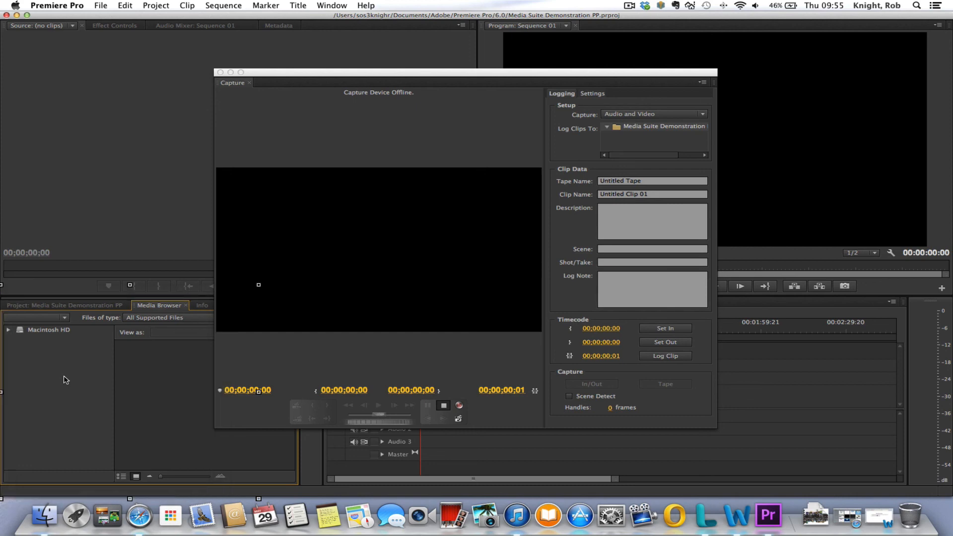
pyautogui.moveTo(219, 399)
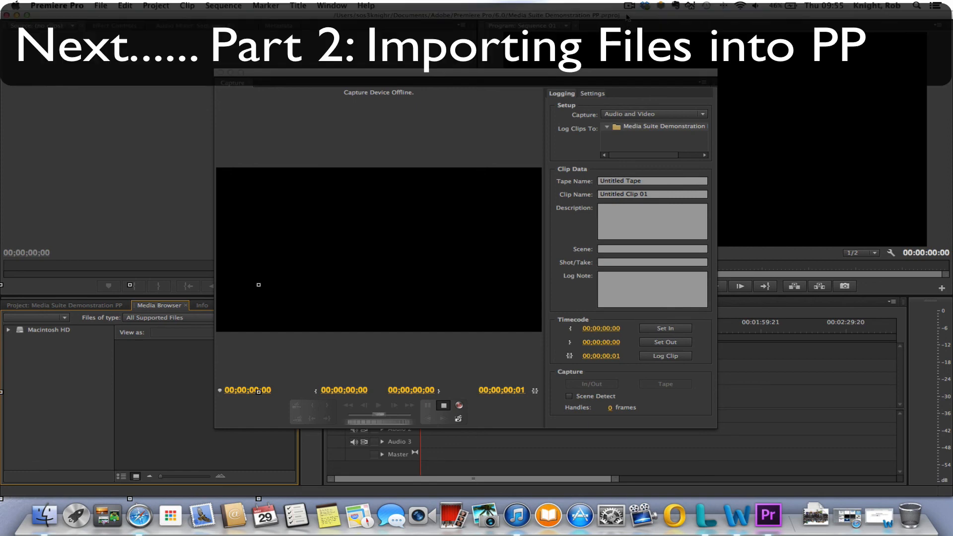
pyautogui.moveTo(627, 15)
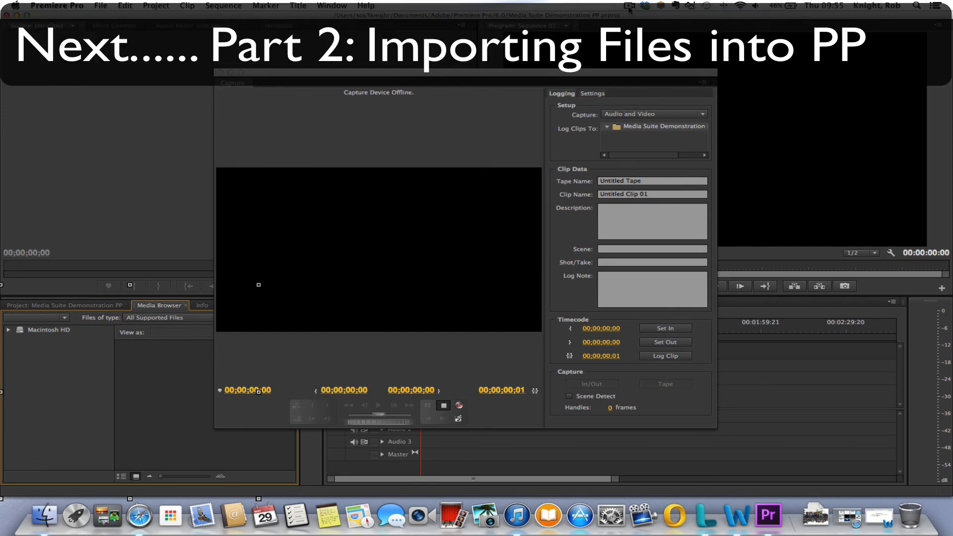